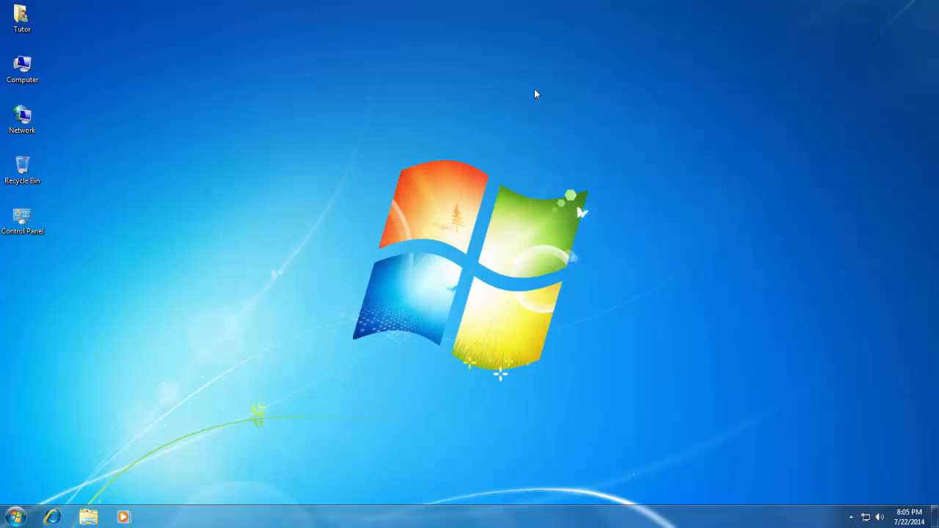
pyautogui.moveTo(448, 307)
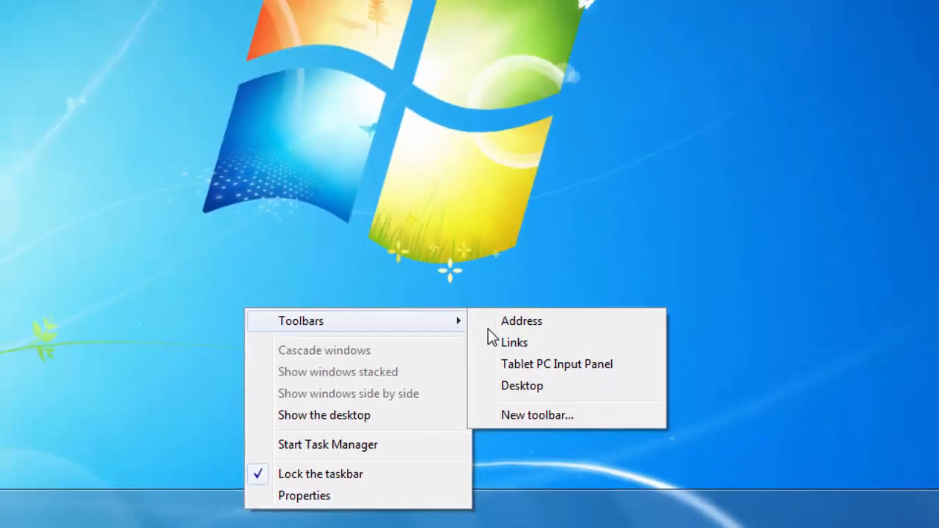
# Choose New toolbar from the taskbar's Toolbars menu to open the folder picker.
pyautogui.click(537, 415)
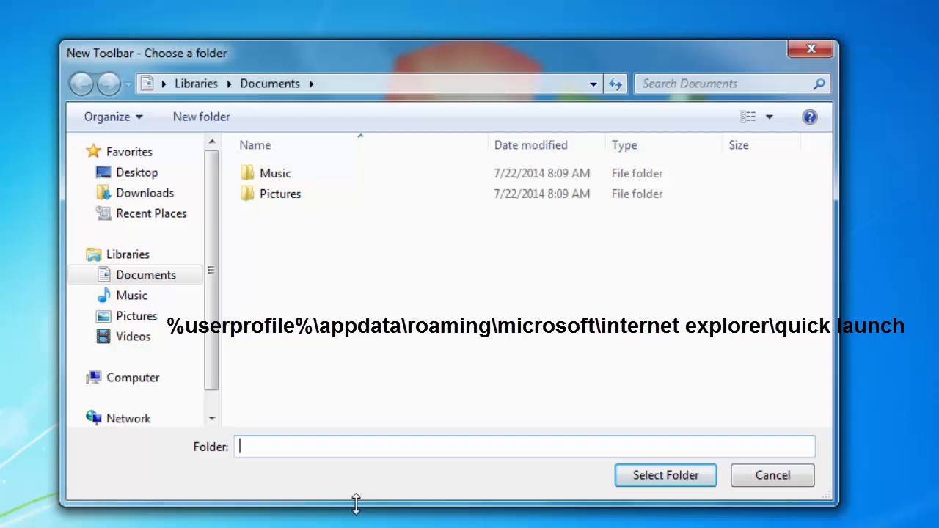
# Add %userprofile%\appdata\roaming\microsoft\internet explorer\quick launch as a taskbar toolbar.
pyautogui.write('%userprof')
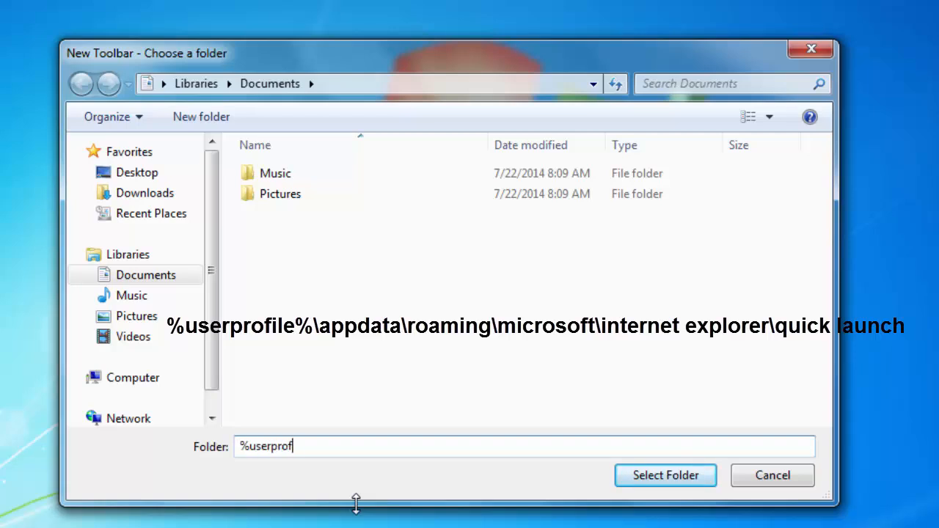
pyautogui.write('ile%')
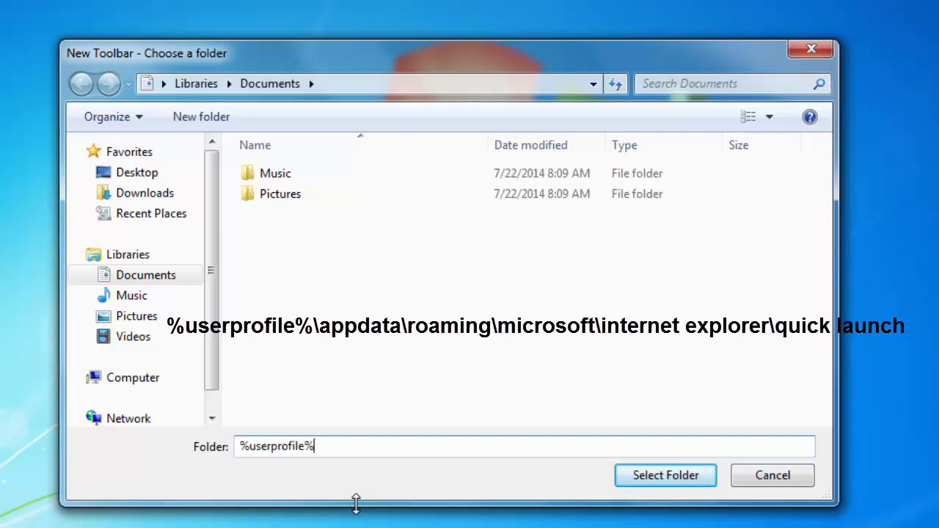
pyautogui.write('\\appdata')
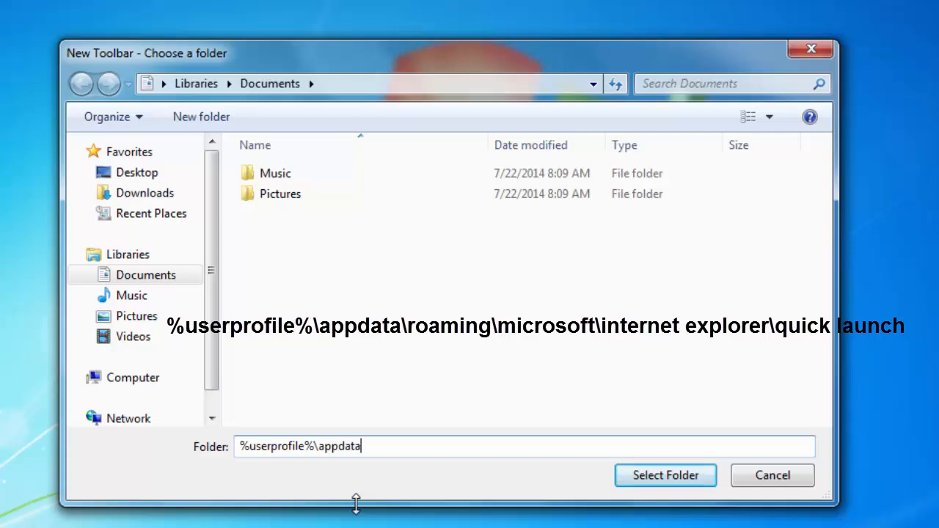
pyautogui.write('\\roaming')
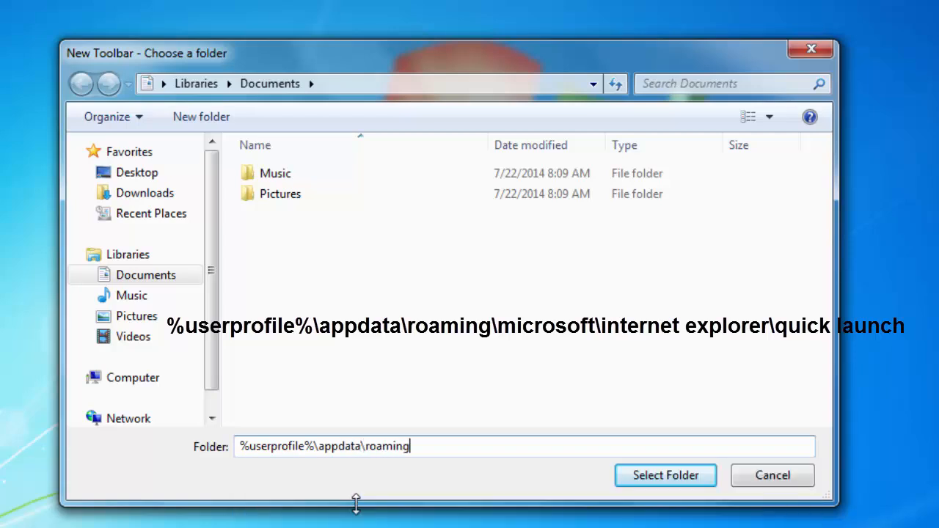
pyautogui.write('\\microso')
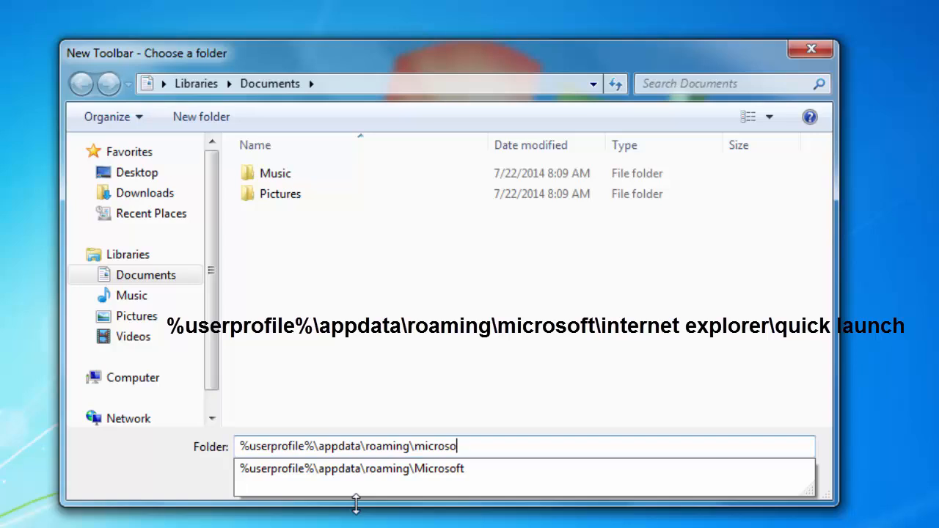
pyautogui.write('ft\\inte')
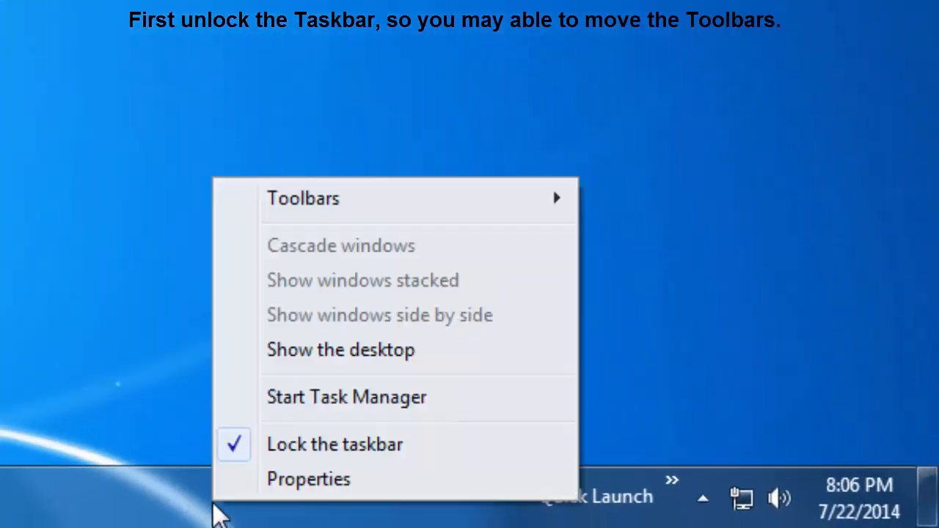
# Uncheck Lock the taskbar in the taskbar's shortcut menu.
pyautogui.click(335, 444)
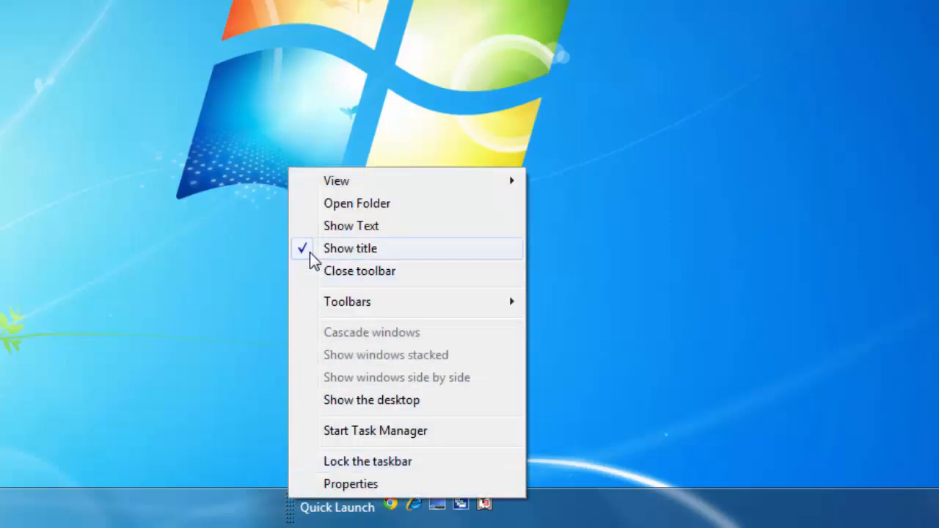
# Turn off Show title on the Quick Launch toolbar so only icons appear.
pyautogui.click(350, 247)
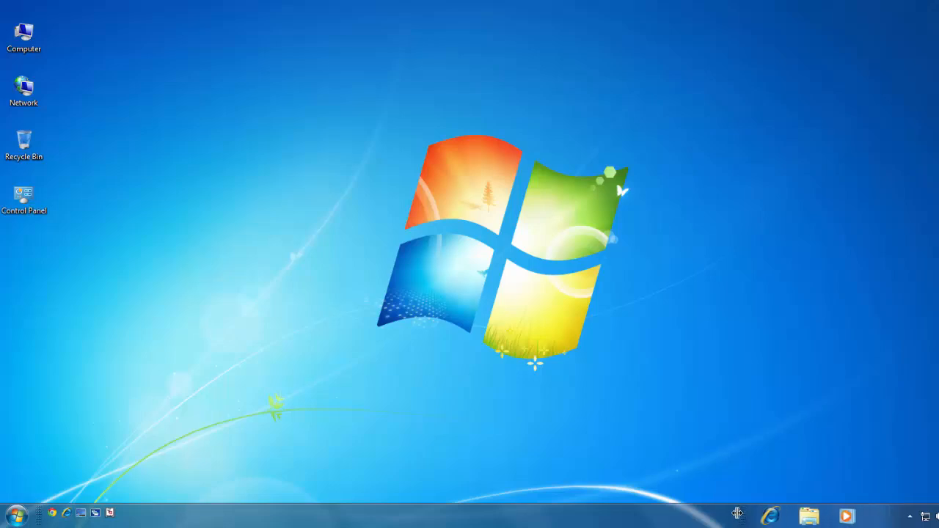
pyautogui.moveTo(30, 493)
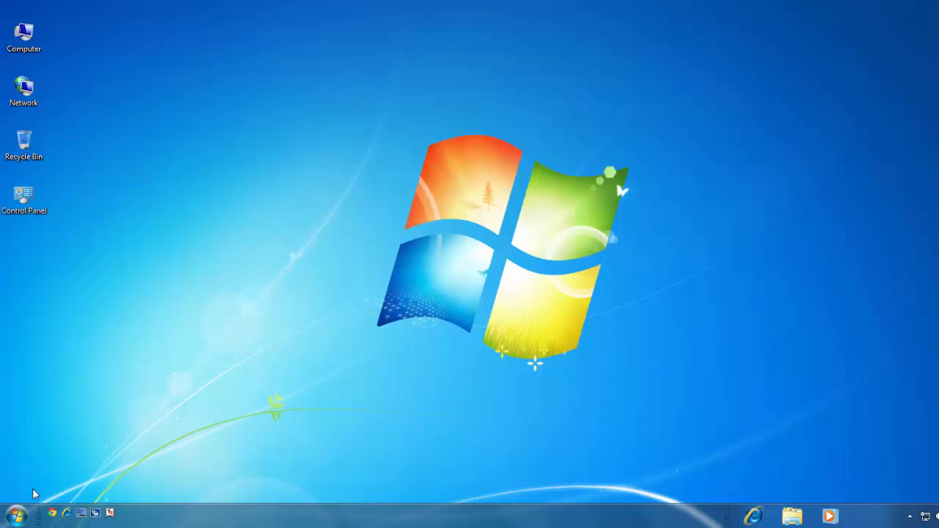
# Move Quick Launch beside the Start button and bring up its shortcut menu.
pyautogui.rightClick(59, 507)
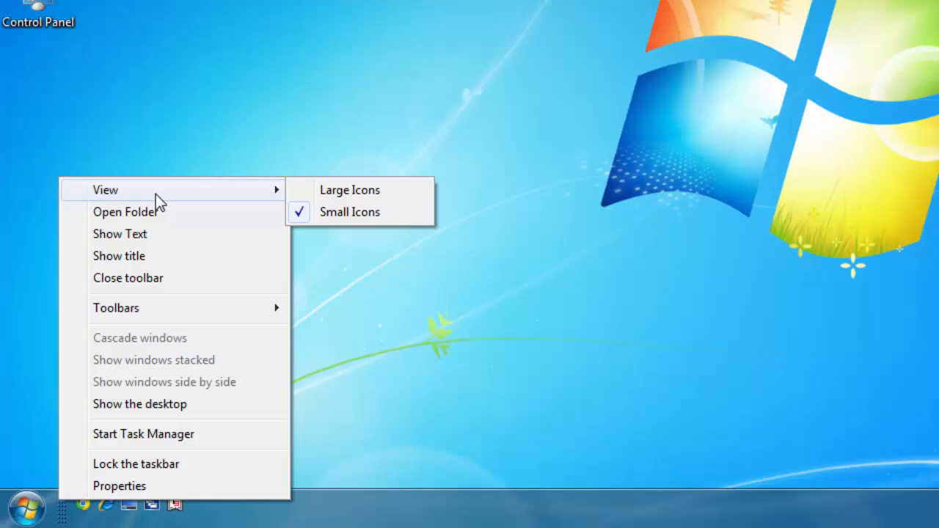
# Set the Quick Launch toolbar's view to Large Icons.
pyautogui.click(558, 300)
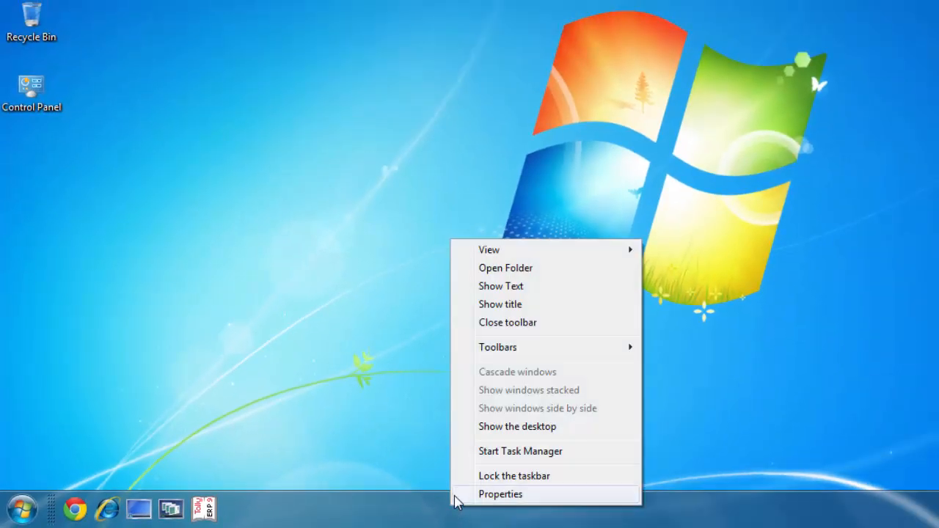
pyautogui.moveTo(497, 347)
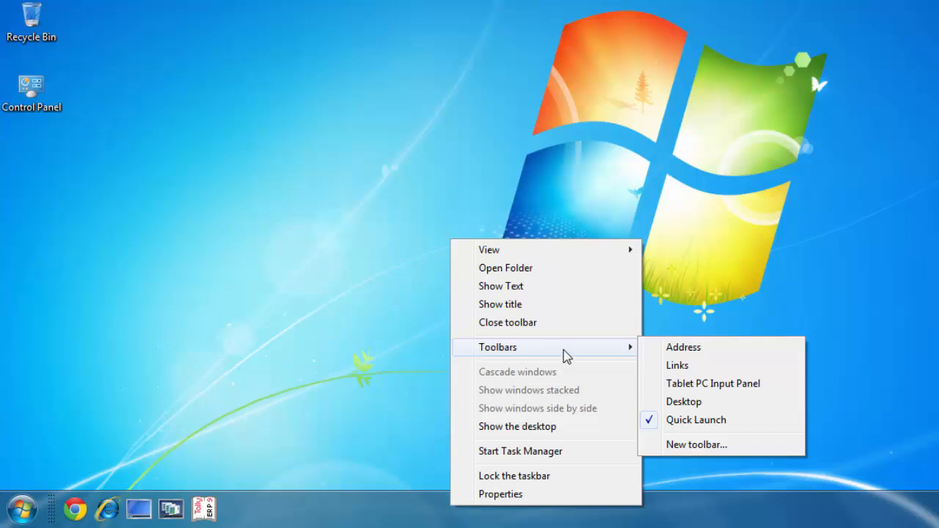
pyautogui.moveTo(686, 426)
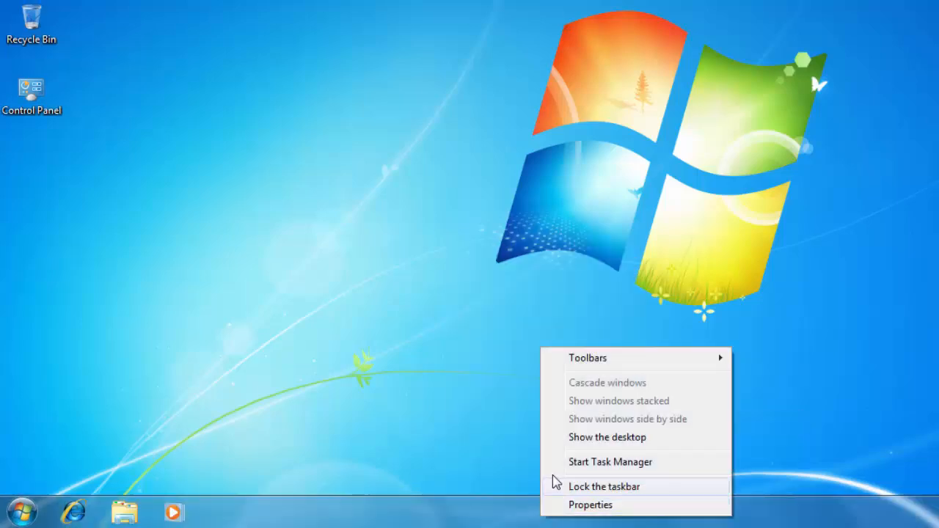
pyautogui.moveTo(587, 357)
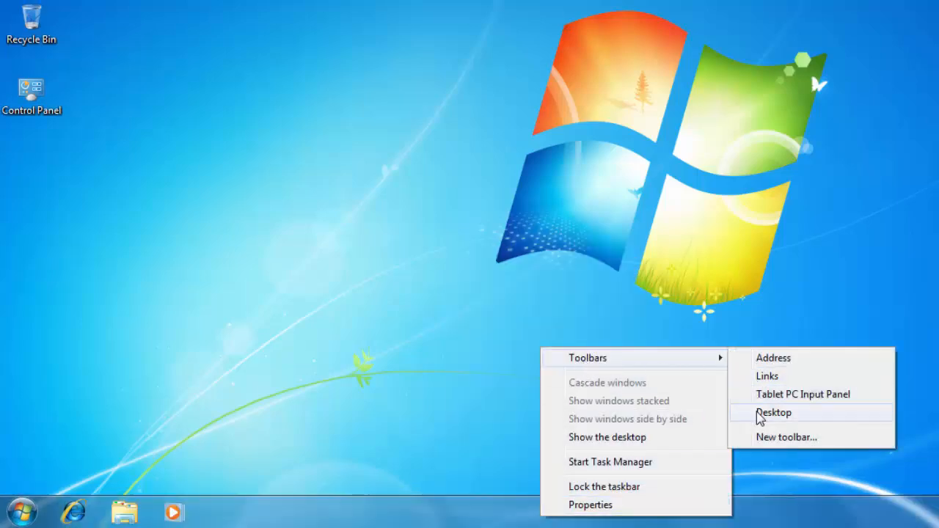